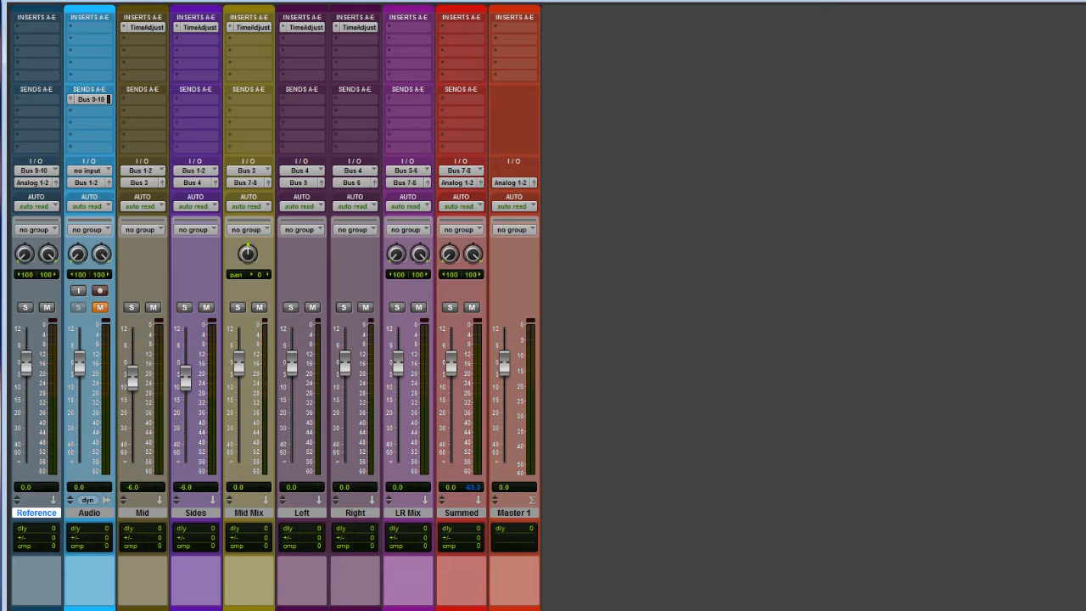
mouse_move(591, 582)
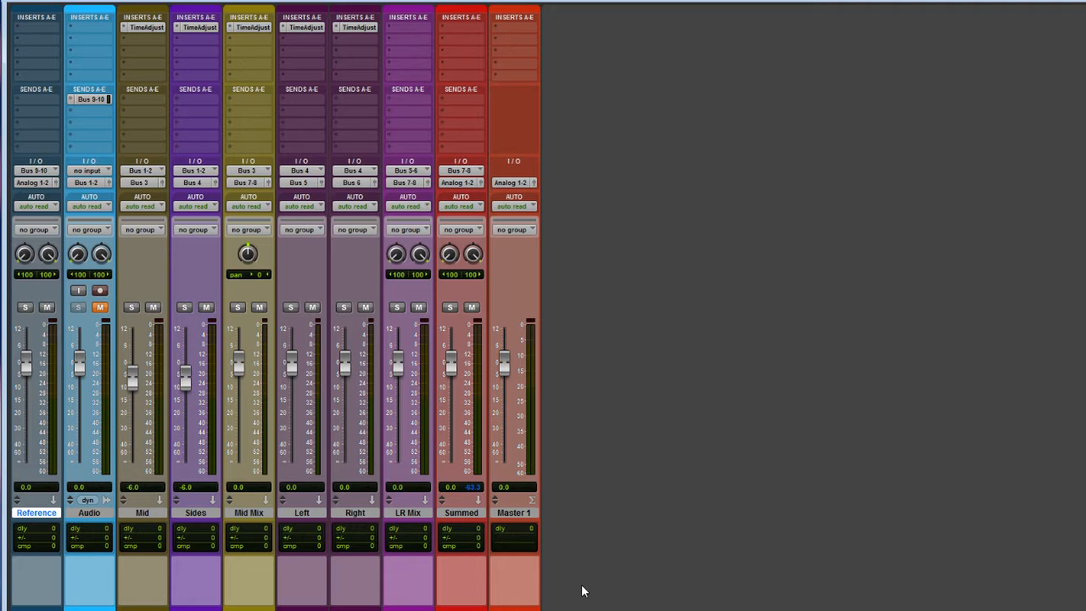
mouse_move(575, 534)
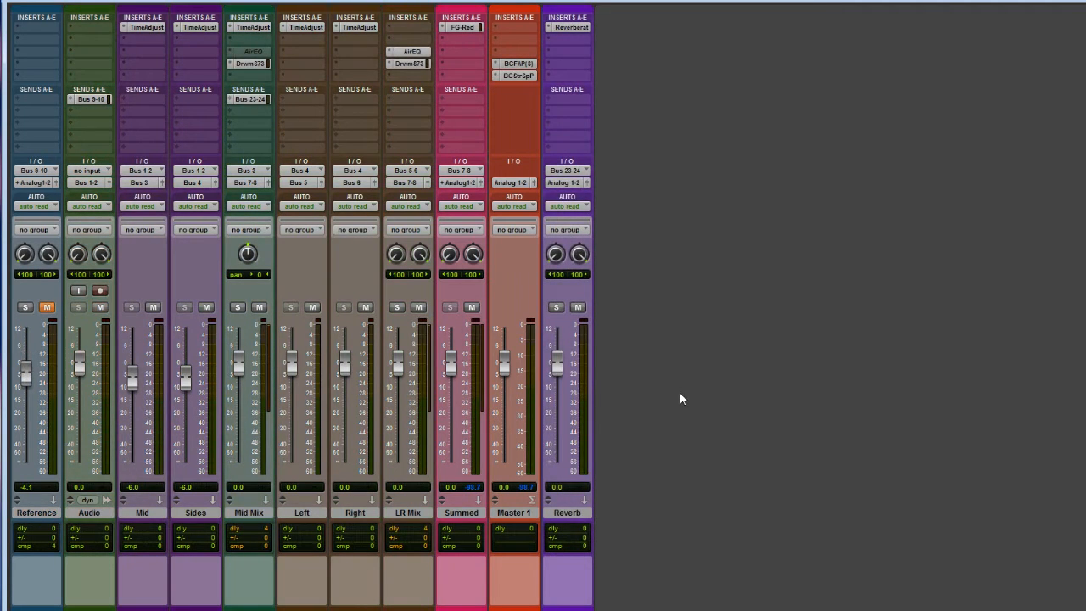
mouse_move(796, 383)
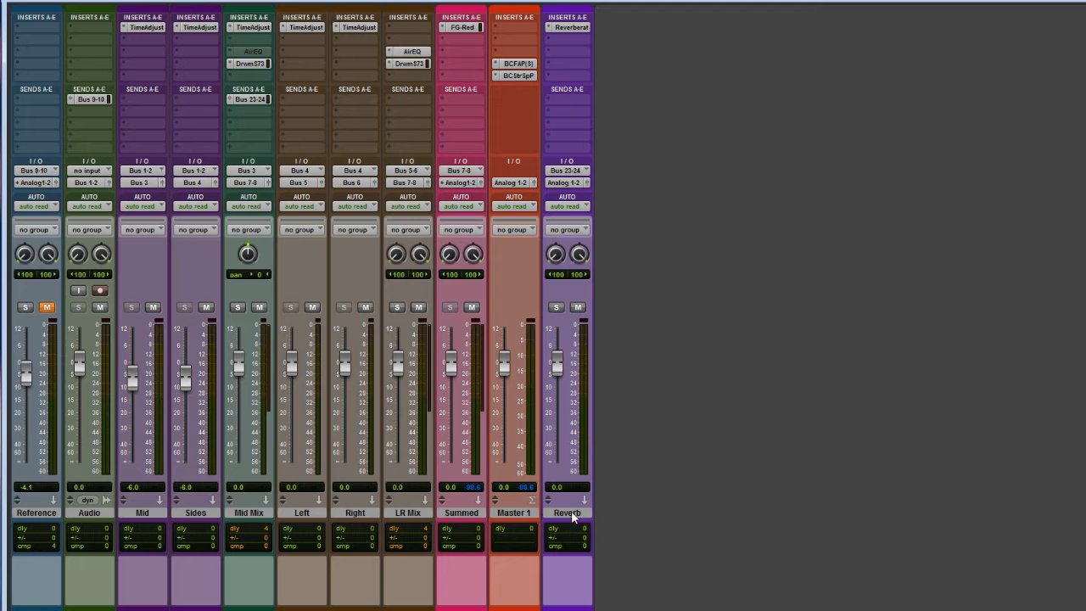
mouse_move(567, 513)
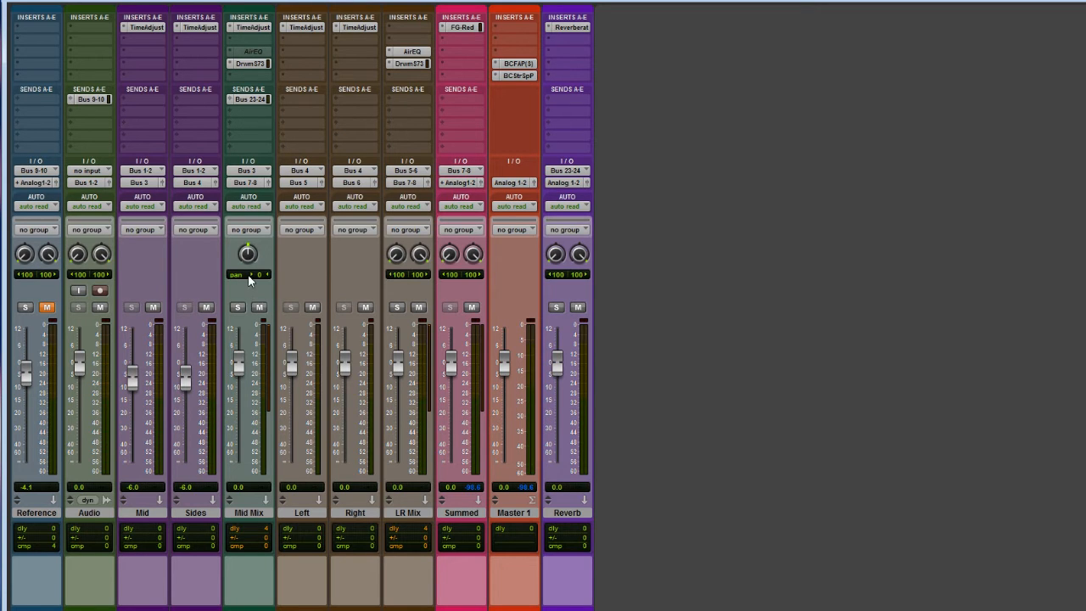
mouse_move(262, 235)
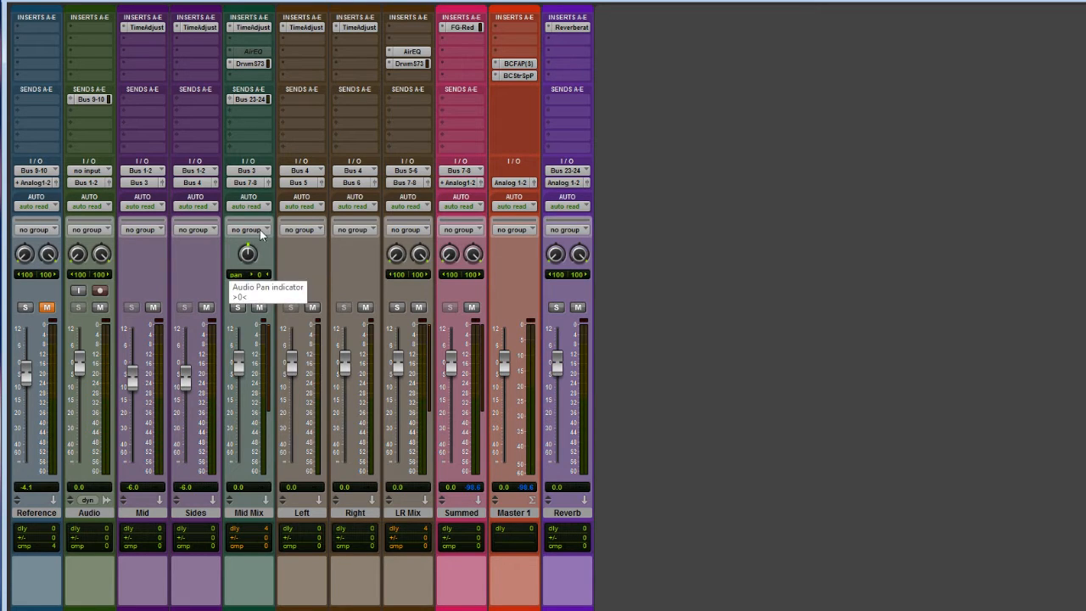
mouse_move(416, 57)
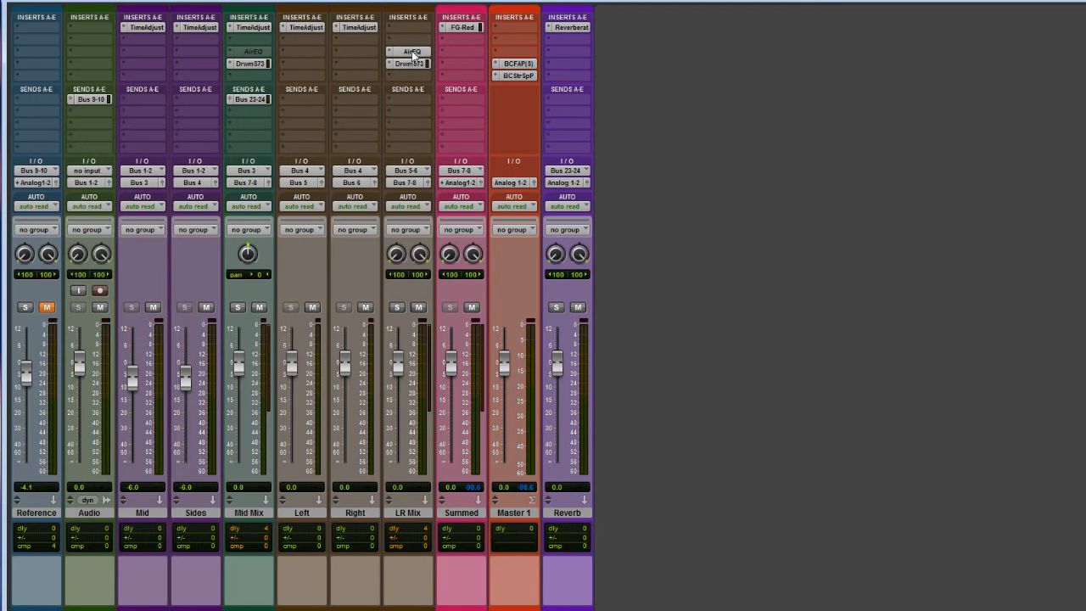
Step: Inspect the FG-Red compressor on the Summed track, then close the master's spectrum analyser
scroll(left, 3)
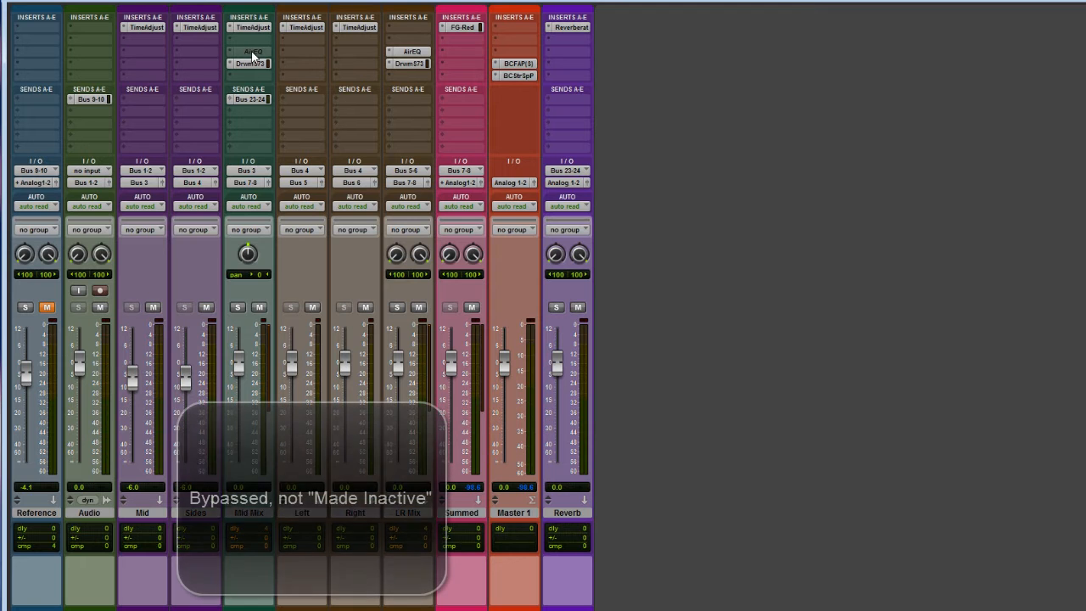
mouse_move(252, 53)
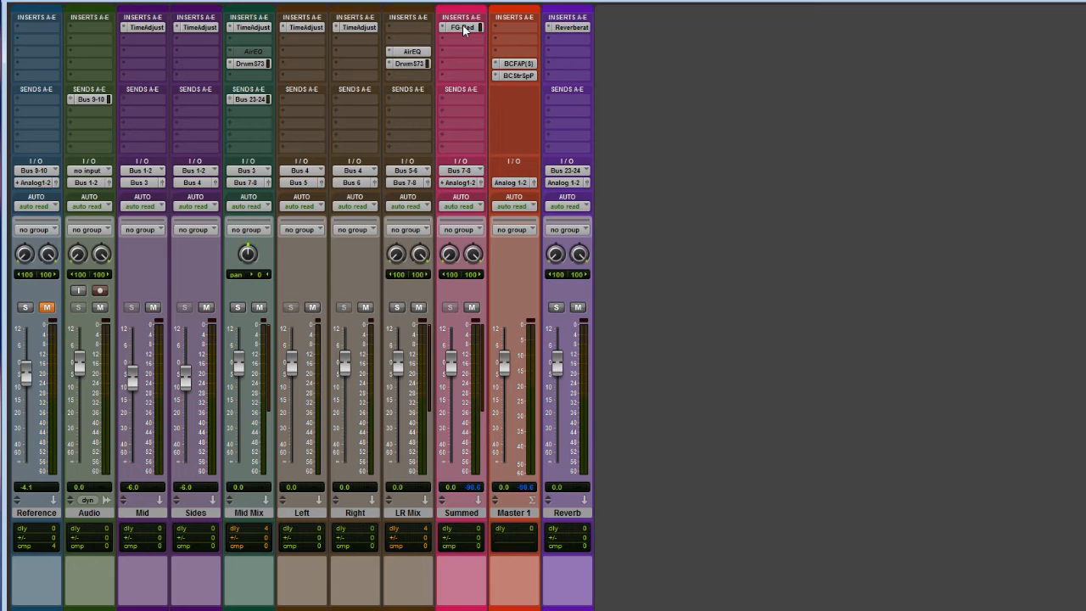
click(461, 26)
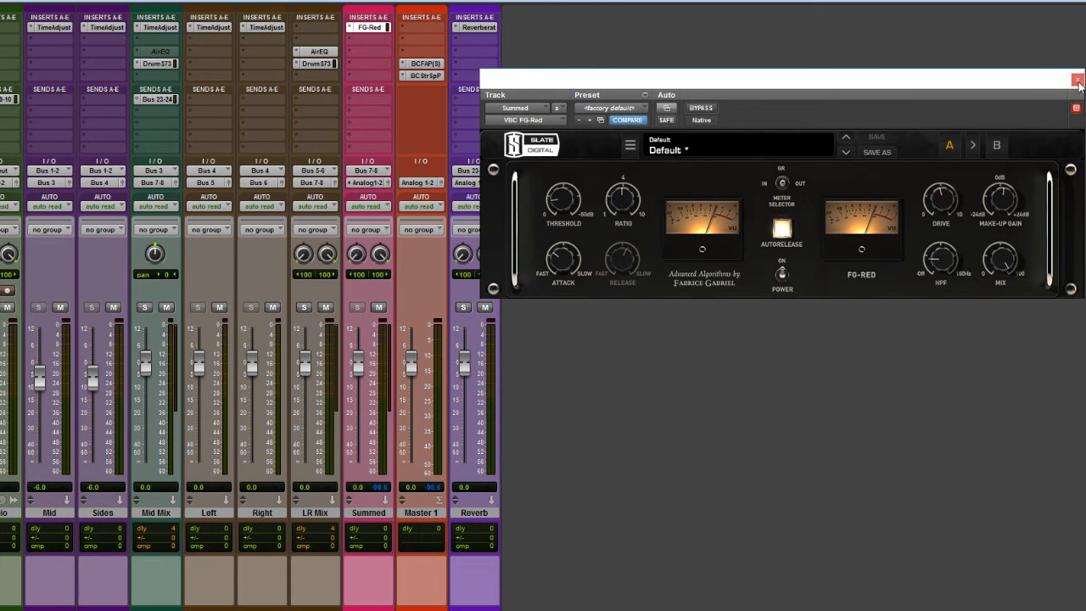
click(1079, 80)
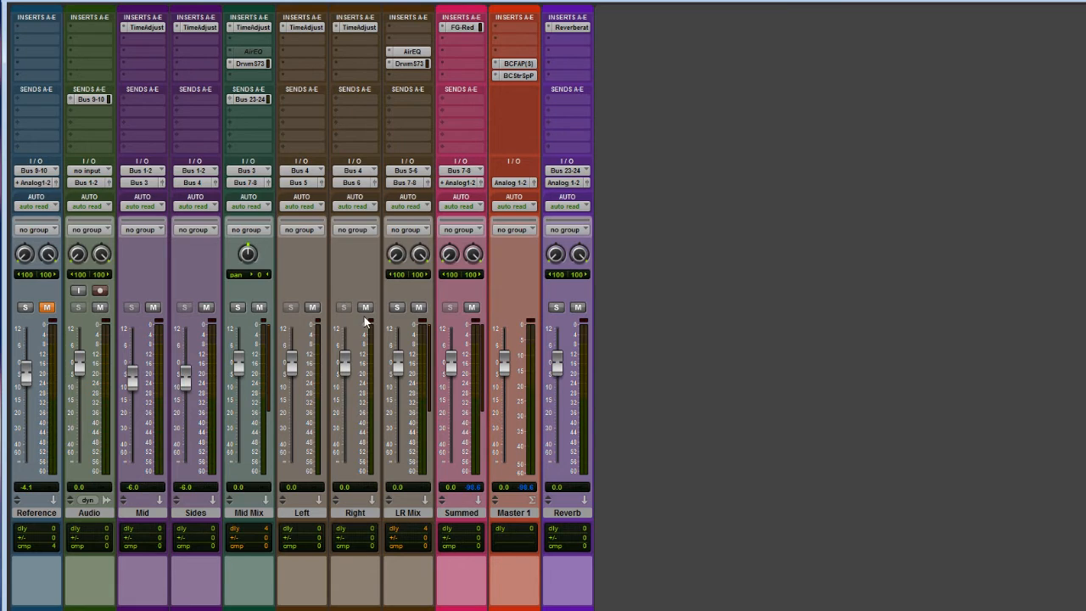
mouse_move(472, 521)
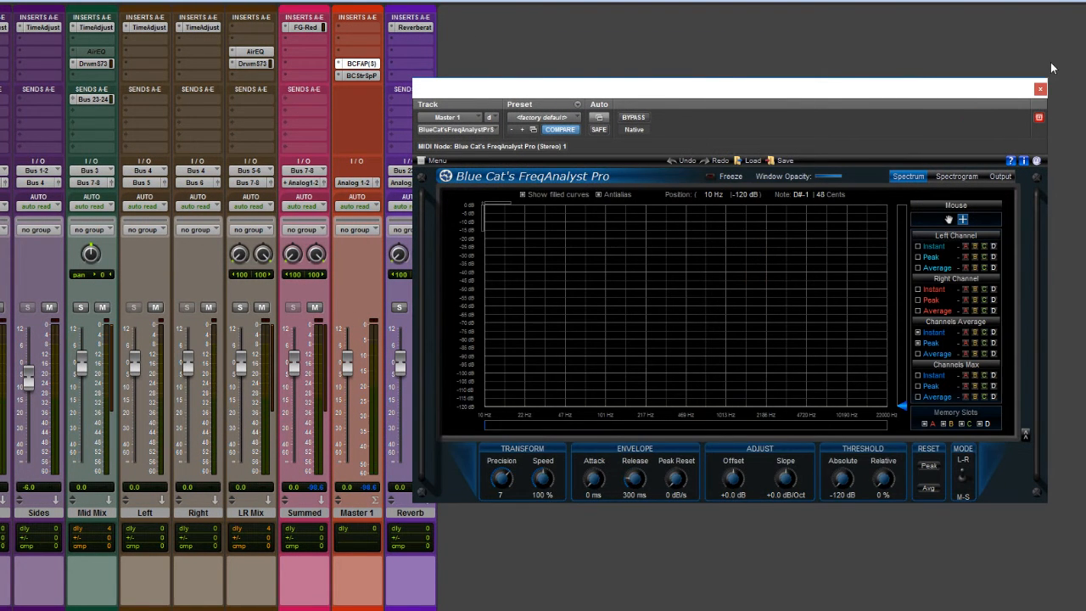
click(1040, 88)
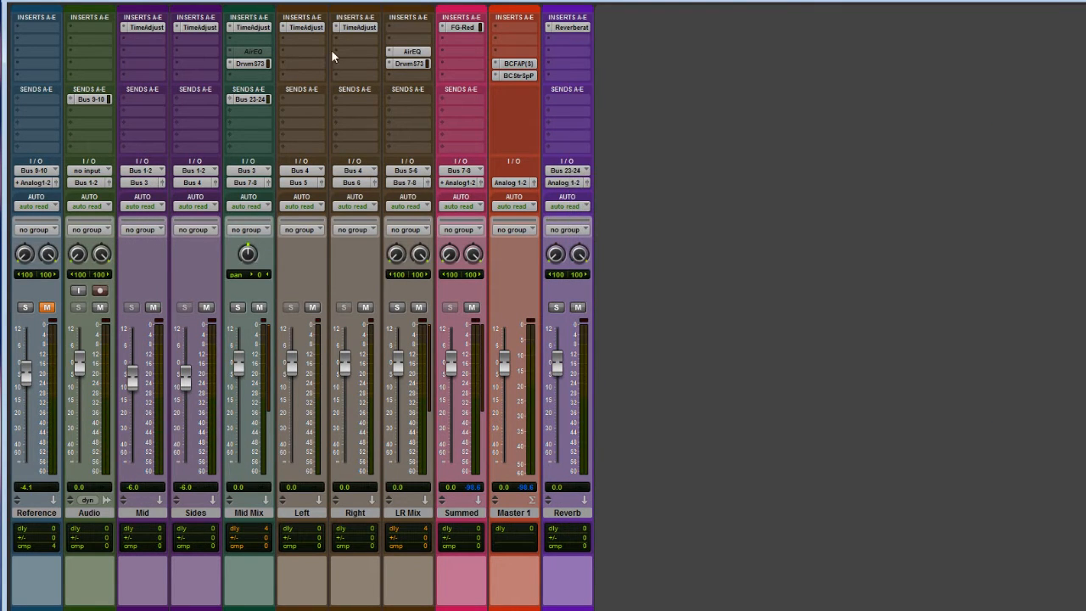
mouse_move(263, 93)
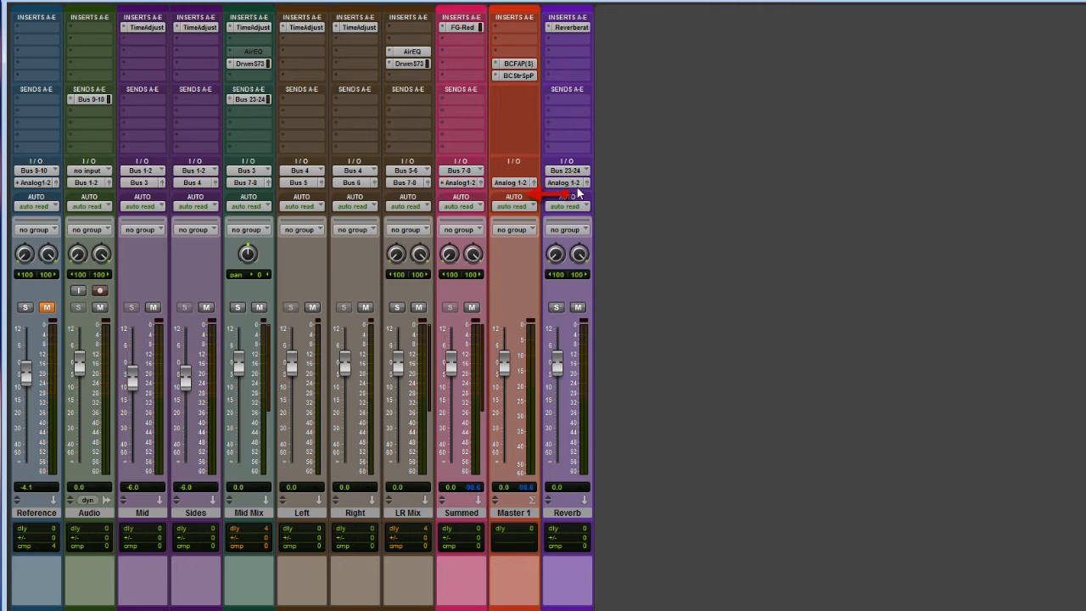
mouse_move(513, 183)
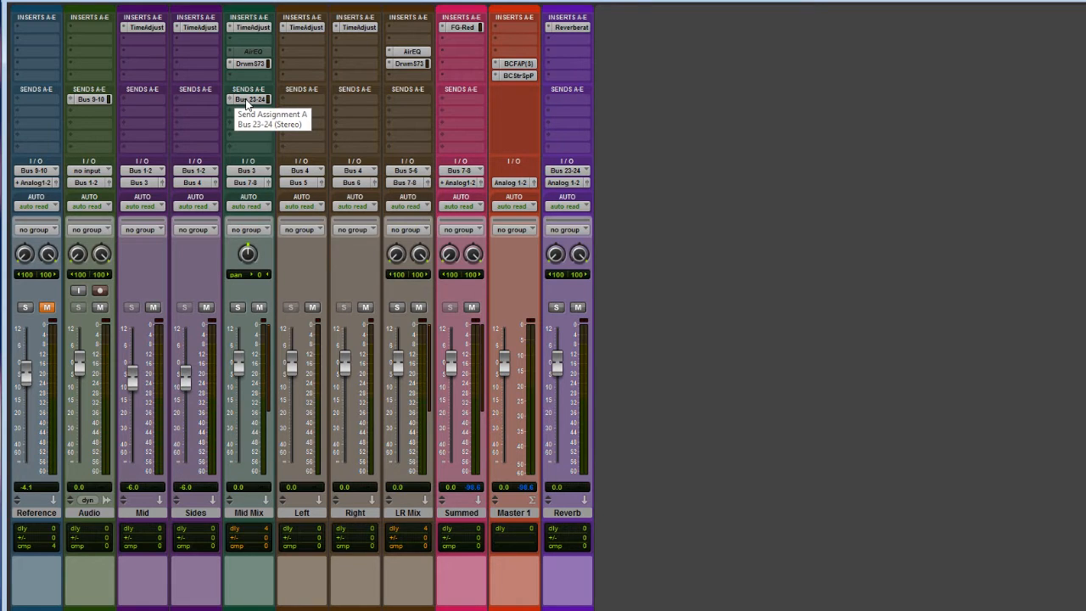
Step: Check the Reverberate reverb on the Reverb track, then switch listening from reference to mix
click(567, 27)
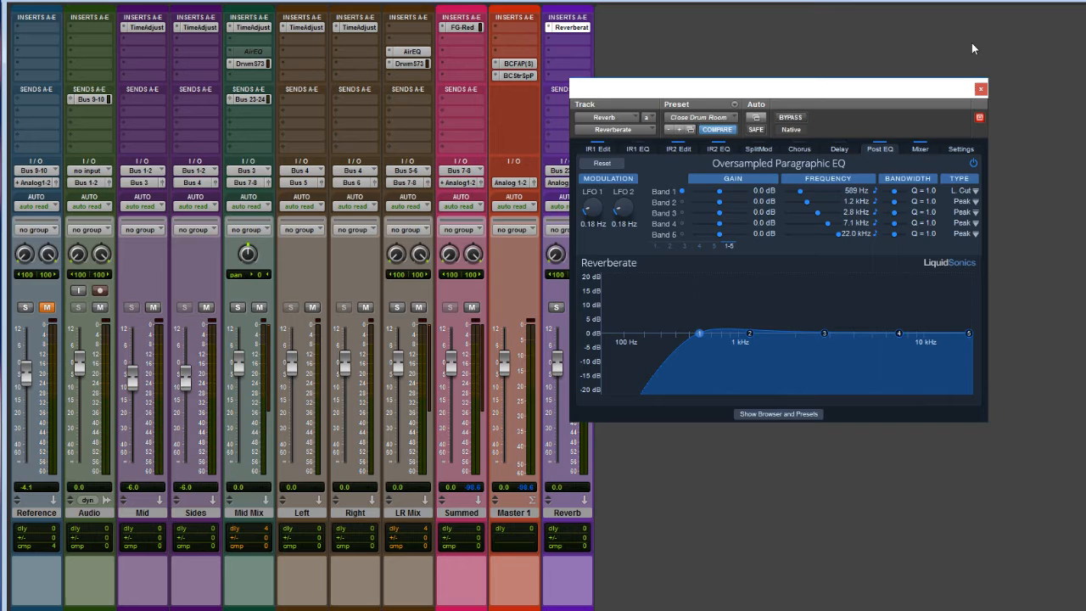
click(981, 89)
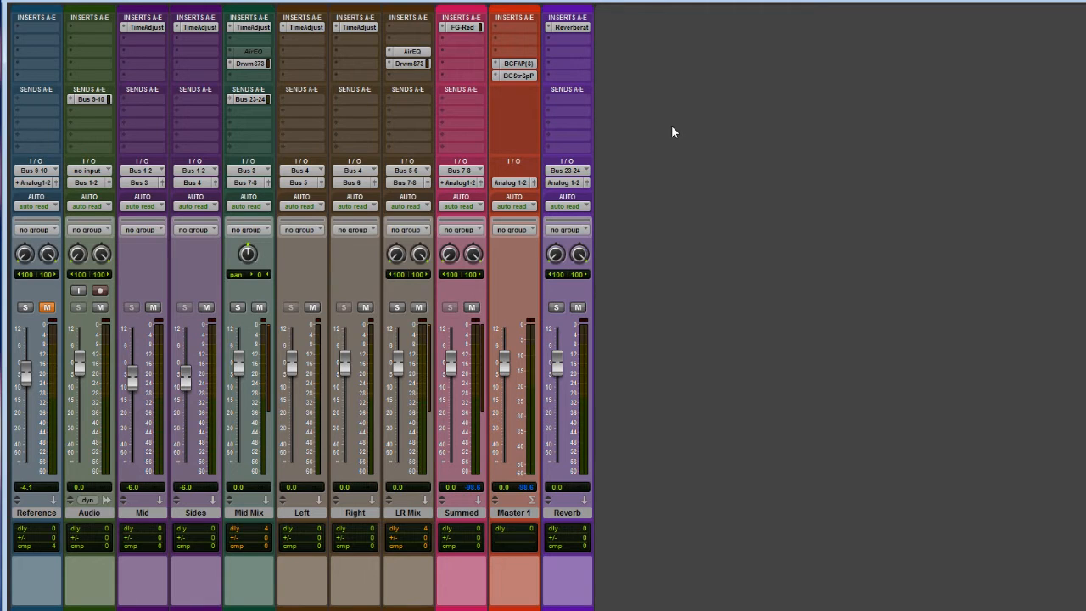
mouse_move(765, 339)
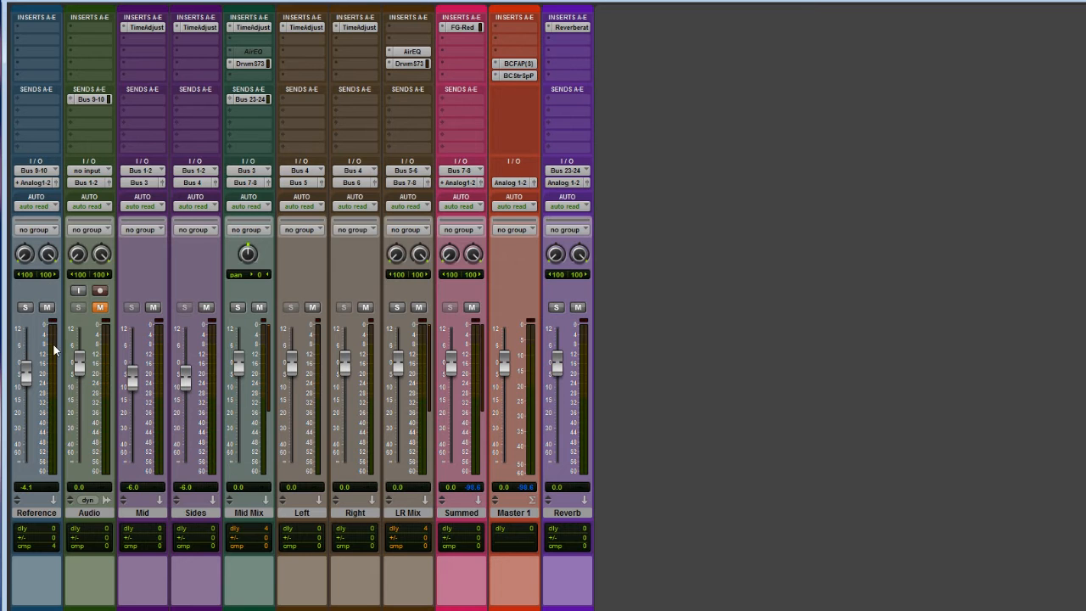
click(47, 306)
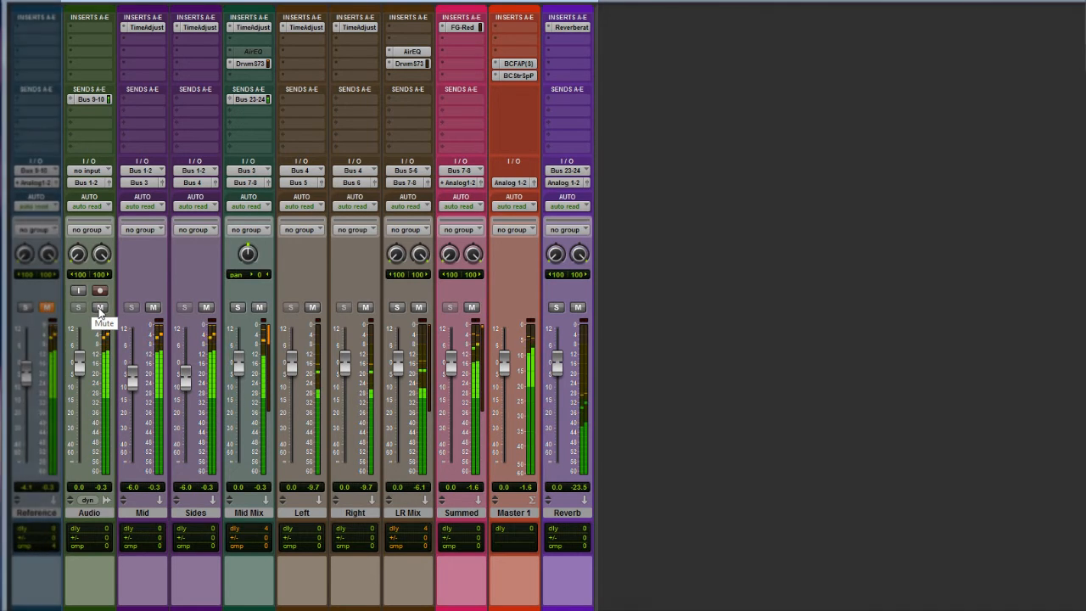
Step: Toggle the Mute buttons to switch listening between the reference and the mix
click(47, 307)
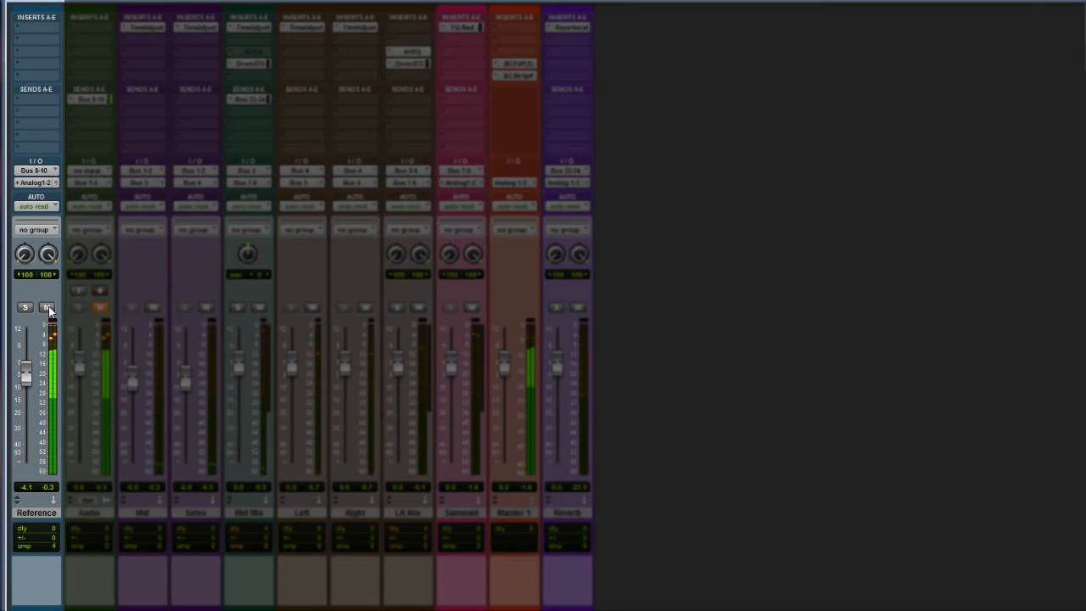
mouse_move(48, 307)
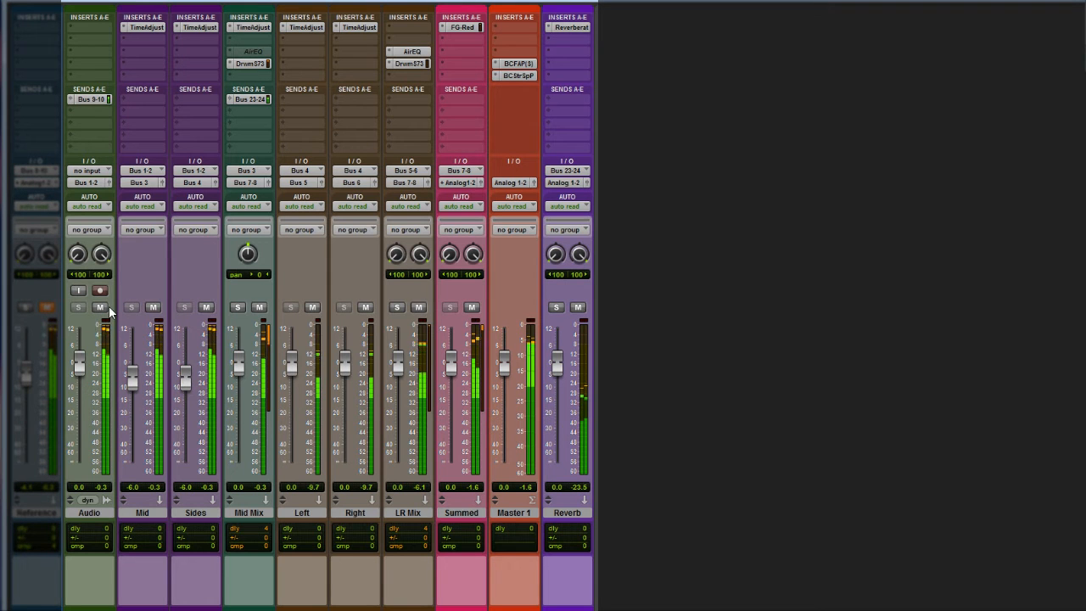
mouse_move(100, 307)
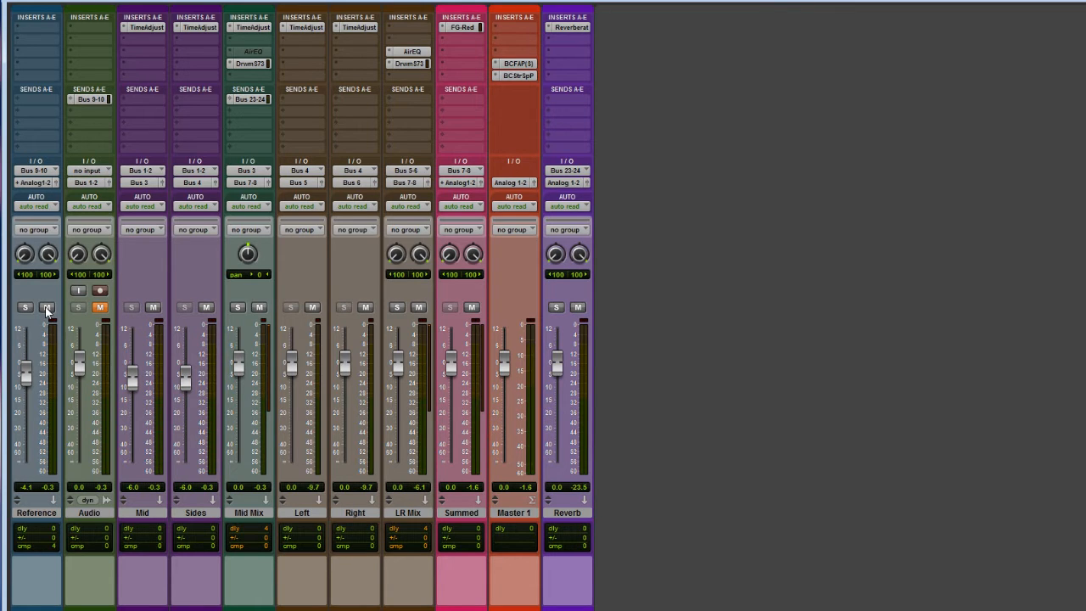
mouse_move(47, 307)
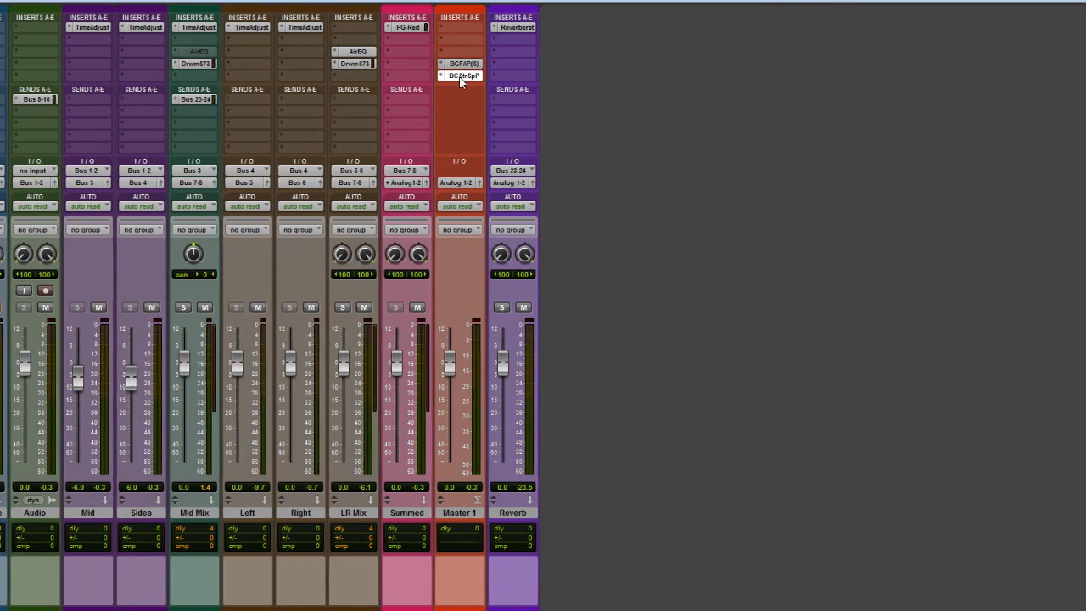
Step: Open the BC StrSpP (StereoScope Pro) insert on Master 1
click(463, 76)
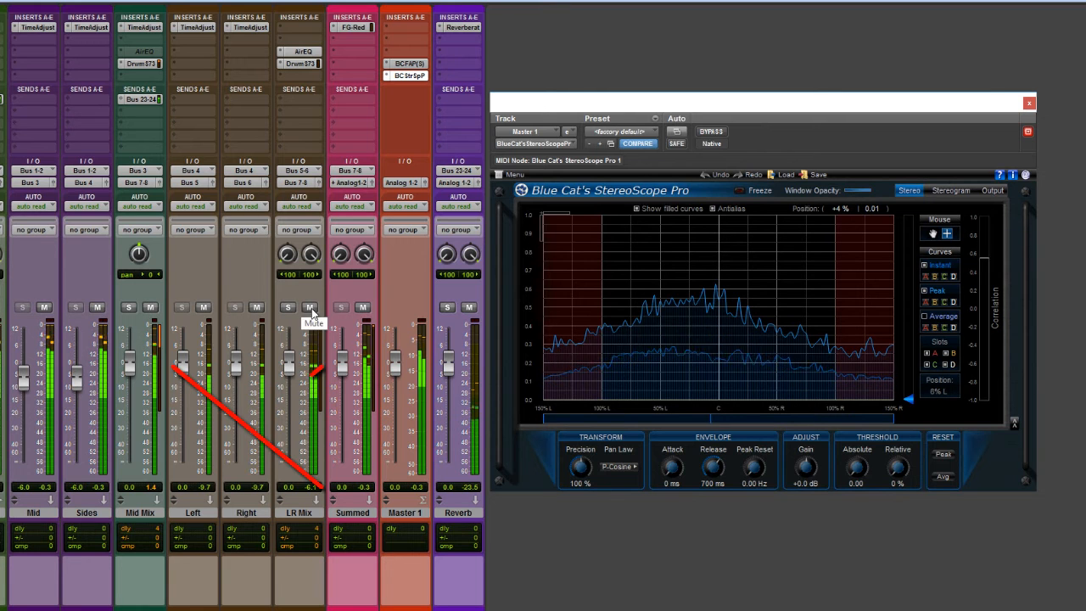
Step: Mute LR Mix, then unmute it and mute Mid Mix to view left-right alone
click(310, 307)
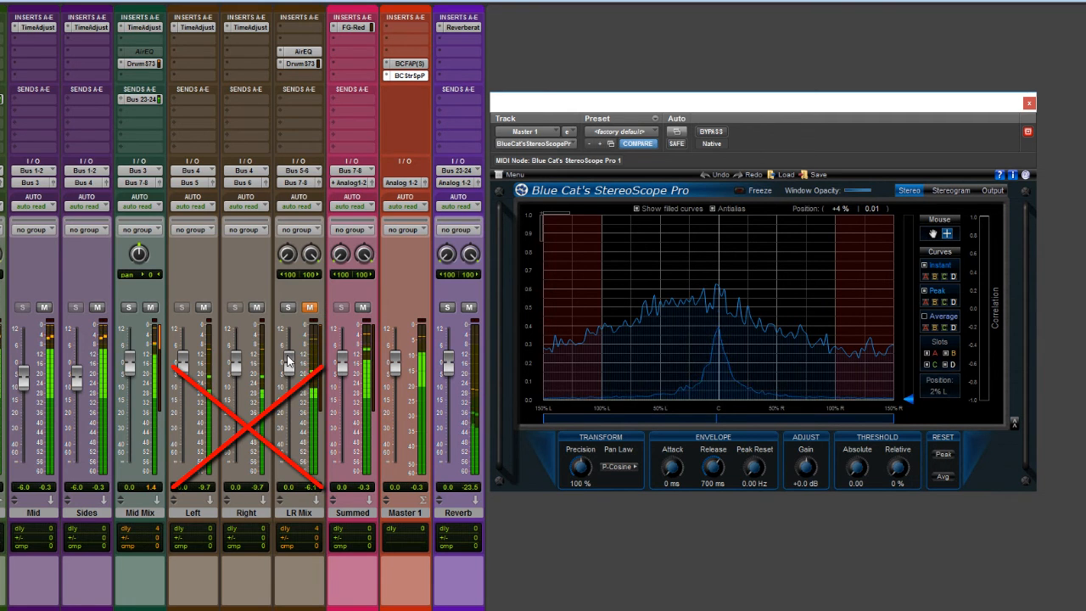
click(310, 307)
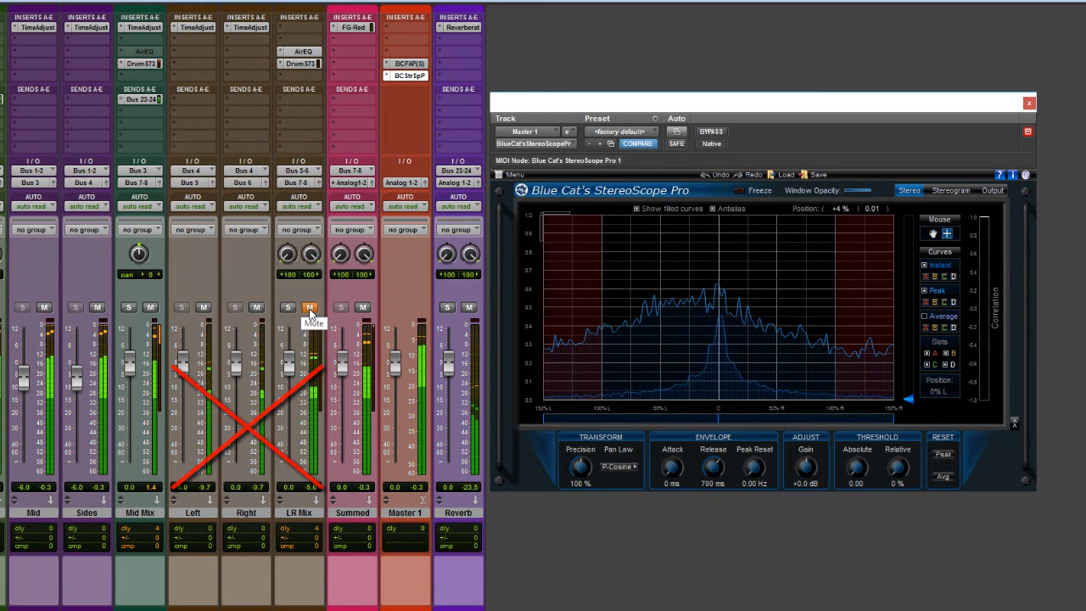
click(150, 307)
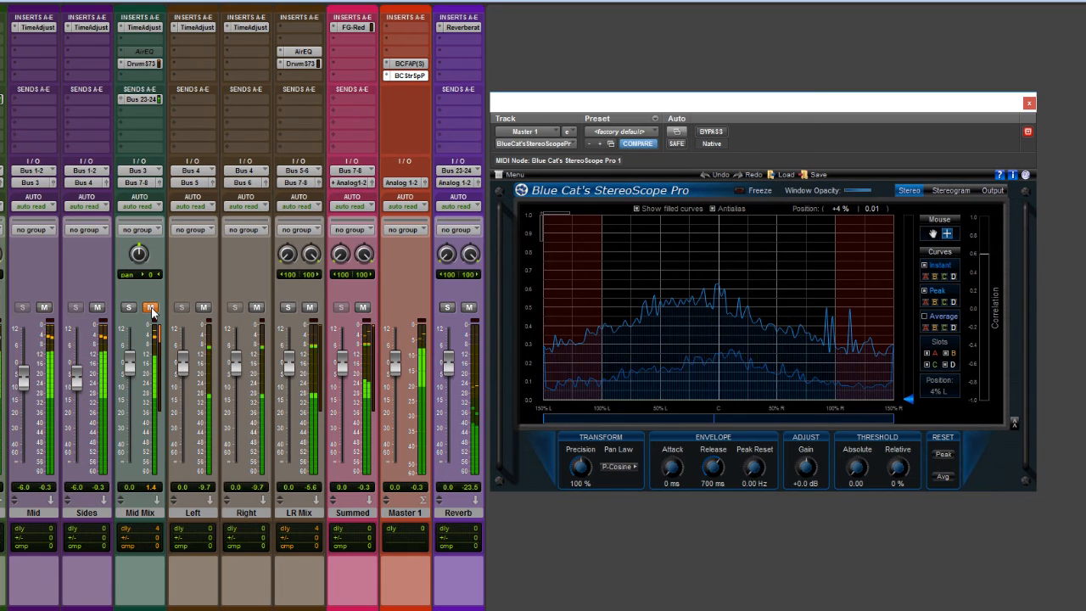
click(151, 307)
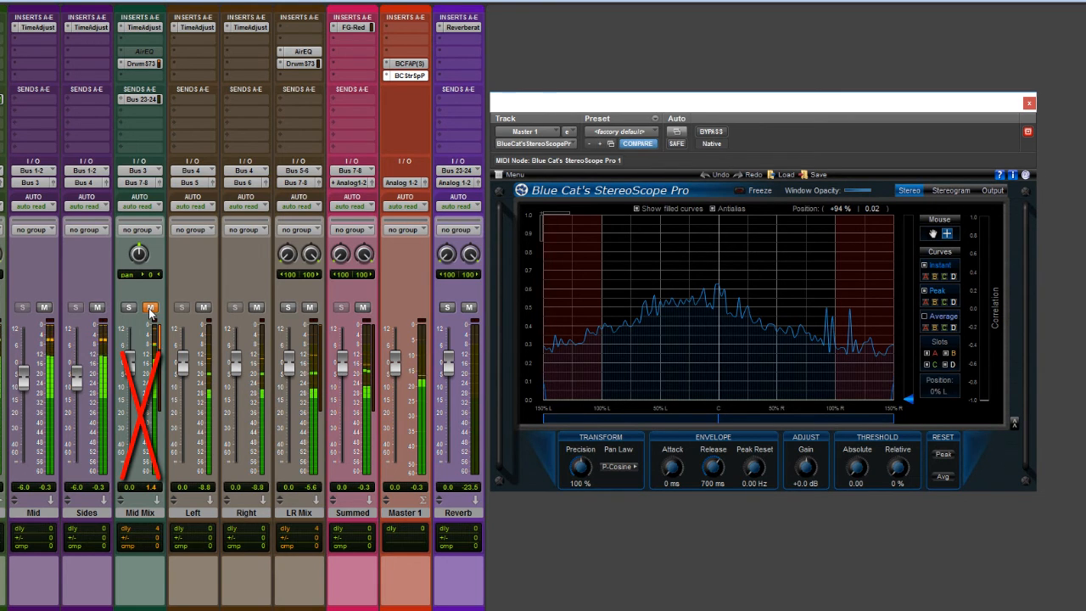
mouse_move(150, 307)
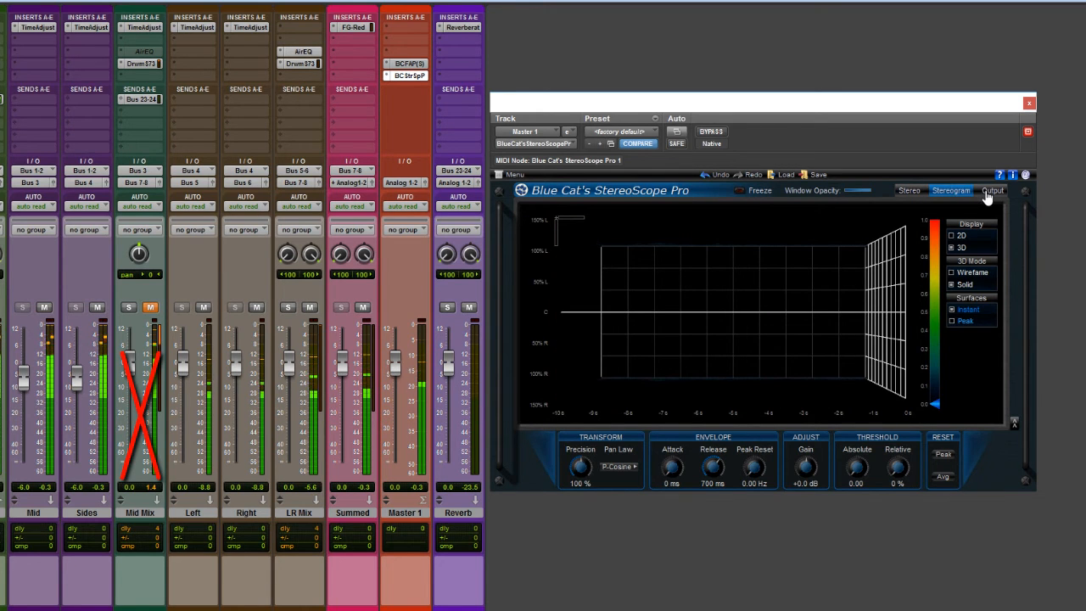
mouse_move(820, 399)
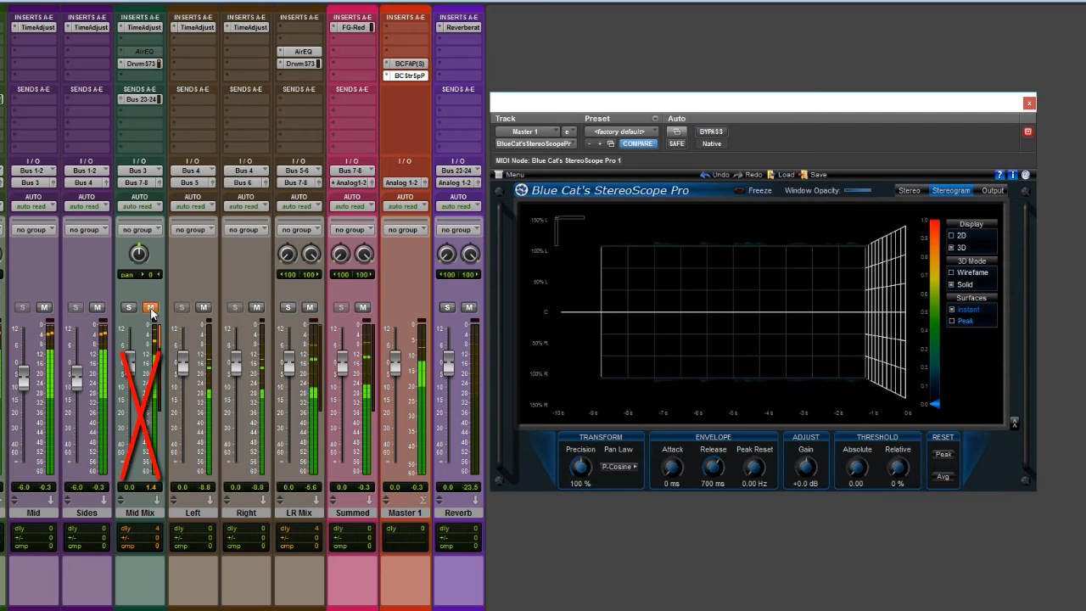
Step: Unmute Mid Mix, mute LR Mix to view mid-side alone, then unmute LR Mix
click(151, 307)
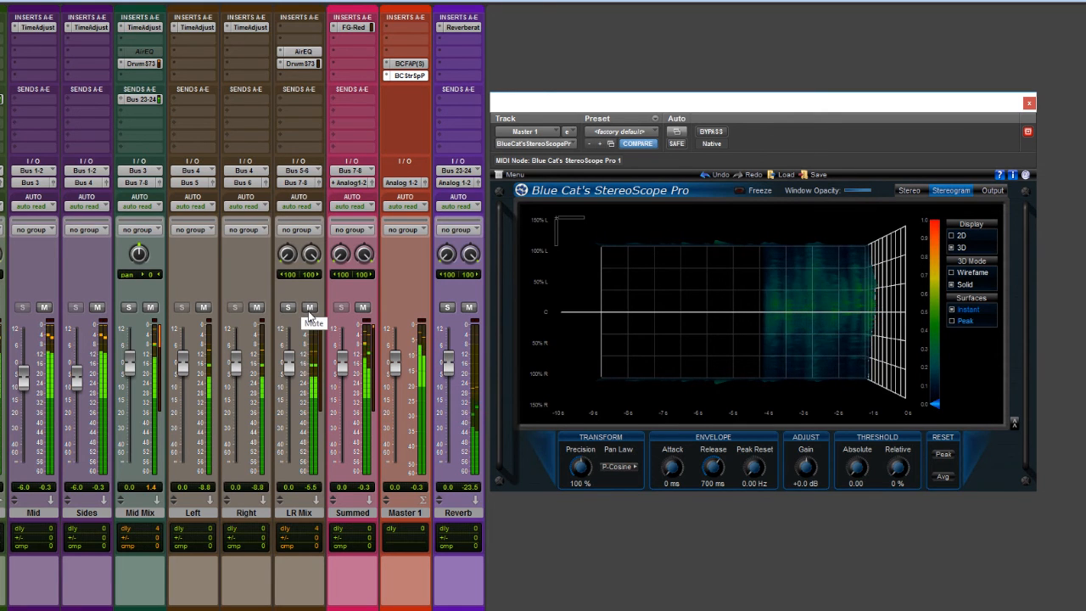
click(310, 308)
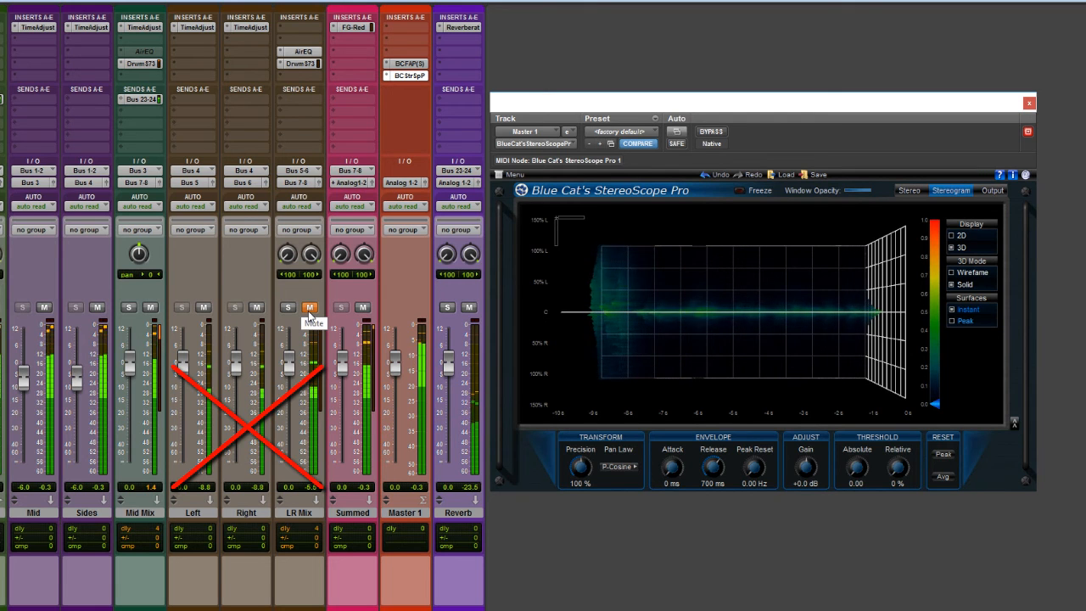
click(310, 307)
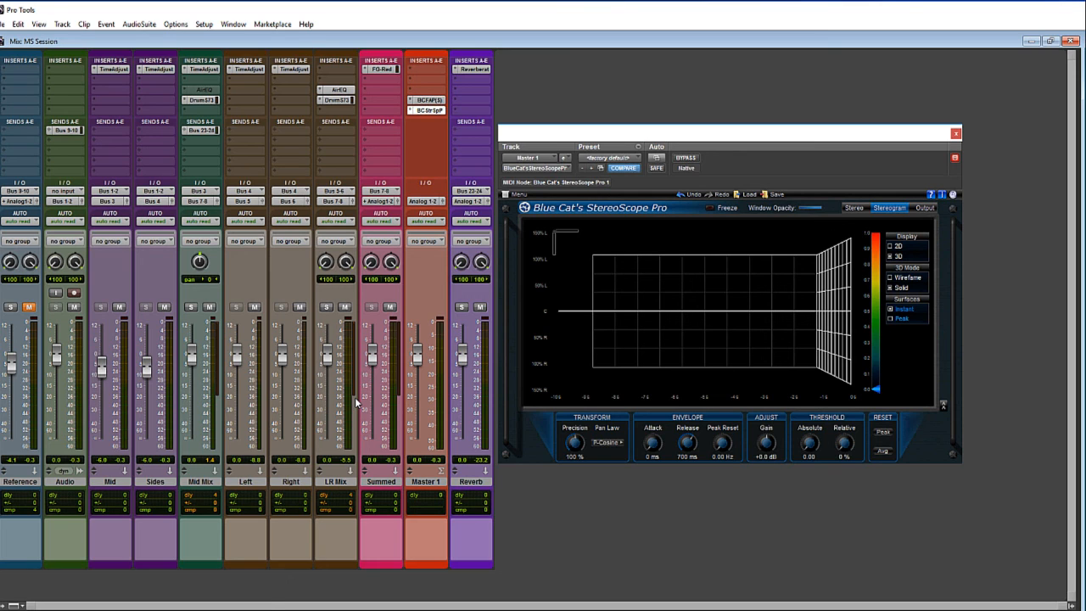
mouse_move(355, 502)
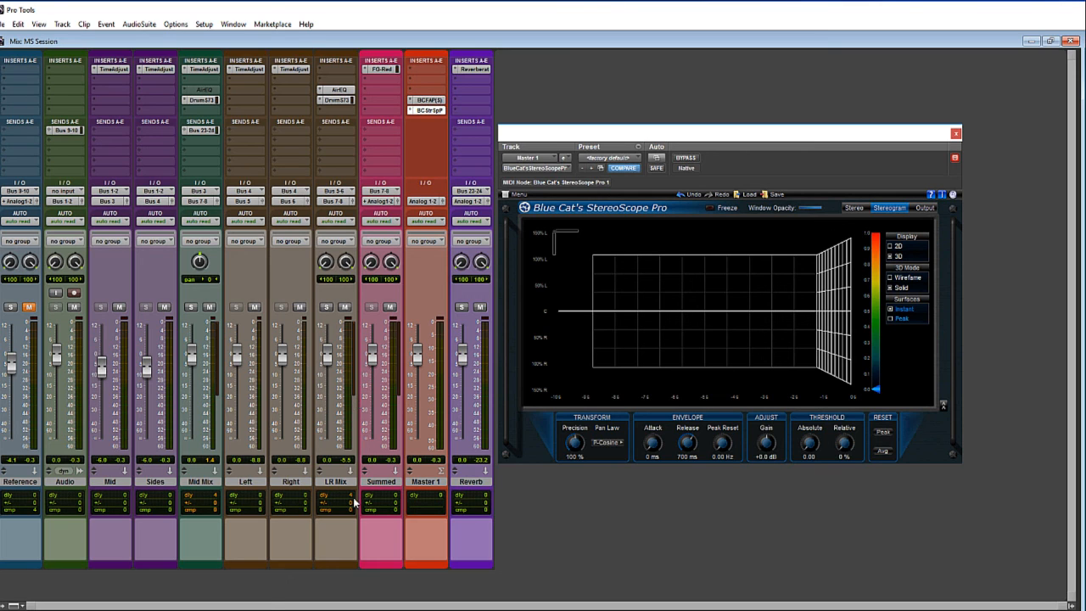